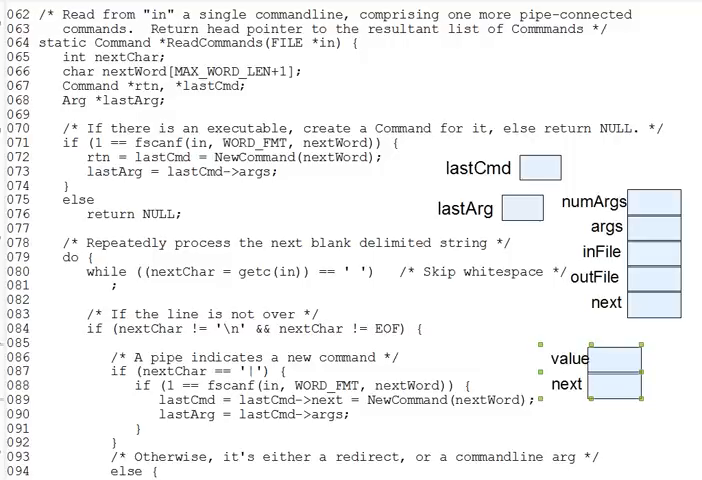
pyautogui.moveTo(358, 78)
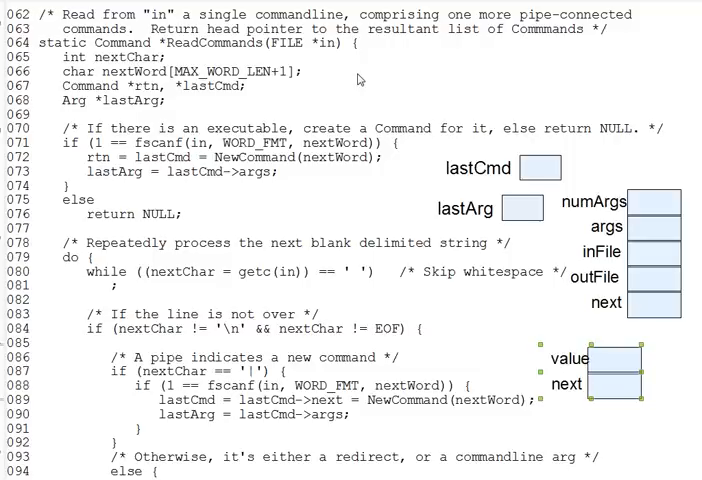
# Add the text 'grep cstaley < emails.txt | sort | uniq -i > filtered' beside lines 065–067.
pyautogui.write('grep cstaley < emails.txt | sort | uniq -i > filtered')
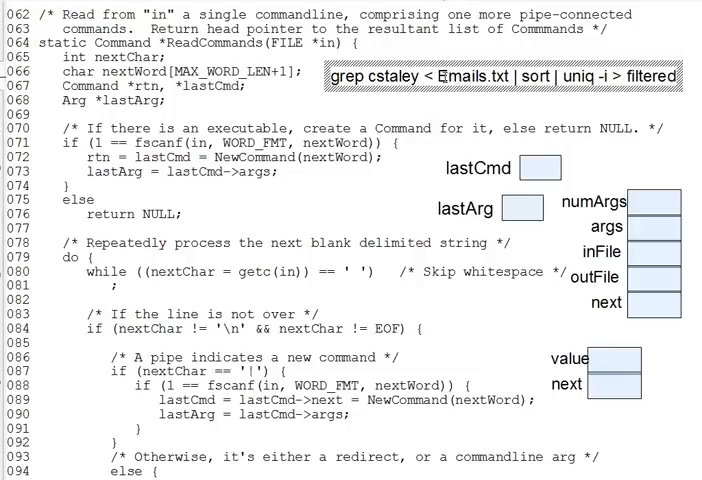
# Enter the code text box at line 071 to begin marking the fscanf call.
pyautogui.doubleClick(468, 76)
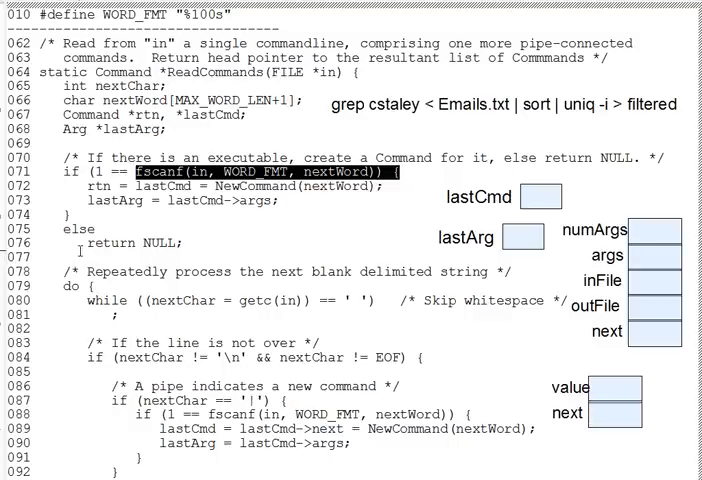
# Clear the mark on the fscanf call by deselecting the code text.
pyautogui.click(120, 243)
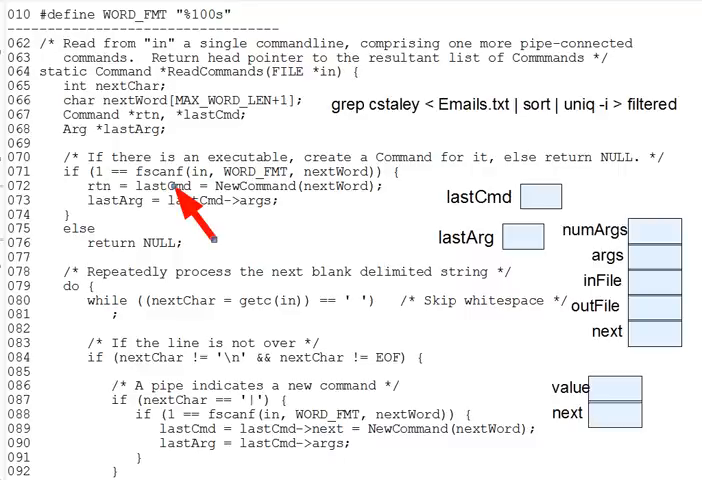
pyautogui.moveTo(512, 183)
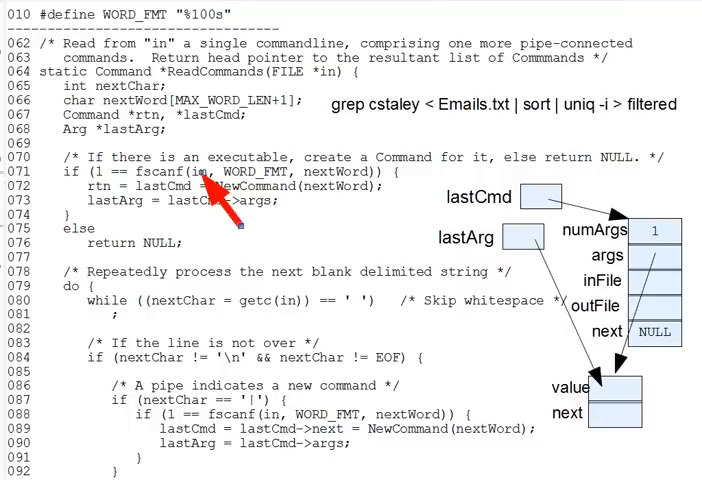
pyautogui.moveTo(200, 210)
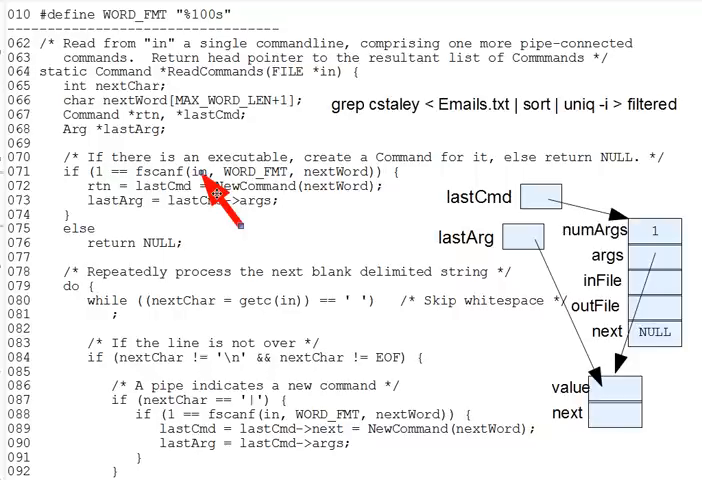
pyautogui.moveTo(256, 216)
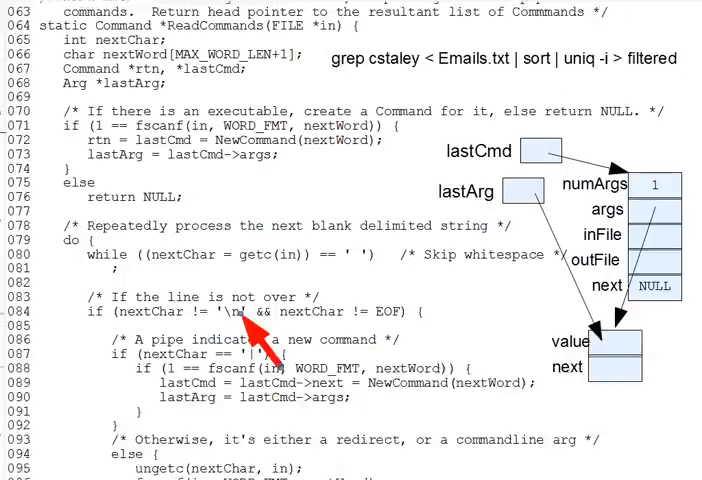
# Scroll down to the pipe-check comment on line 086 and back up.
pyautogui.scroll(-3)
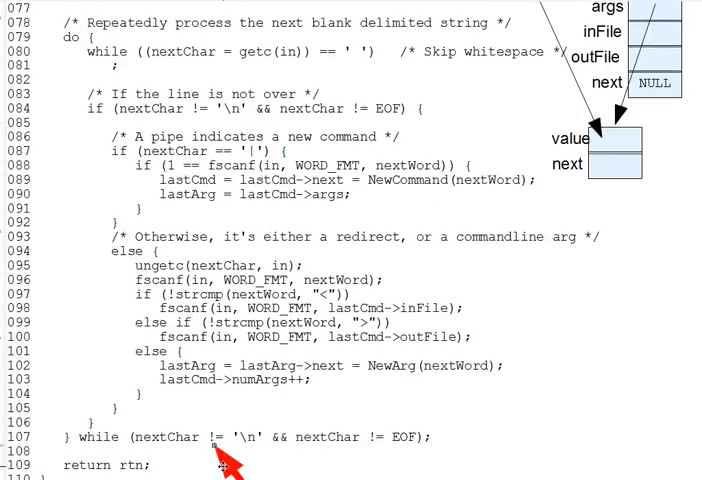
pyautogui.moveTo(249, 461)
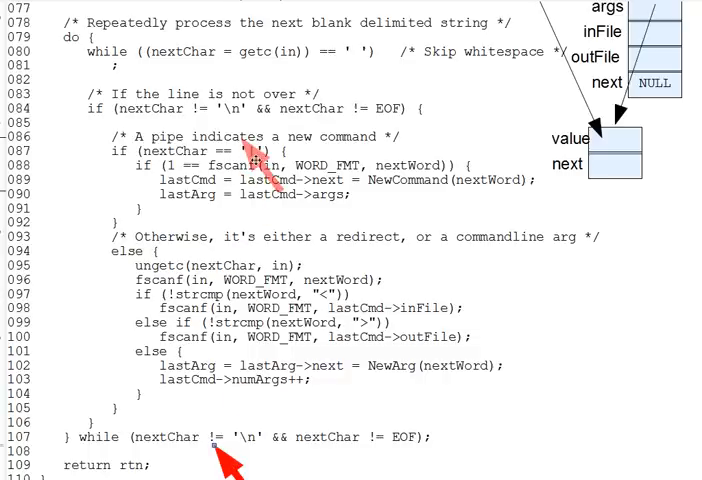
pyautogui.moveTo(160, 404)
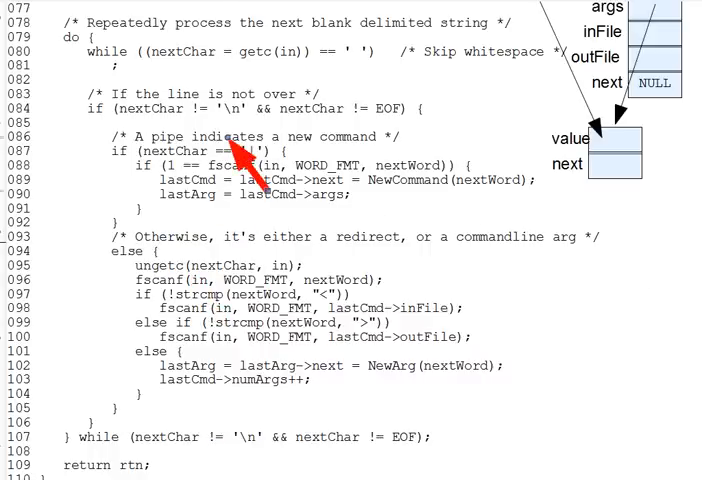
pyautogui.scroll(3)
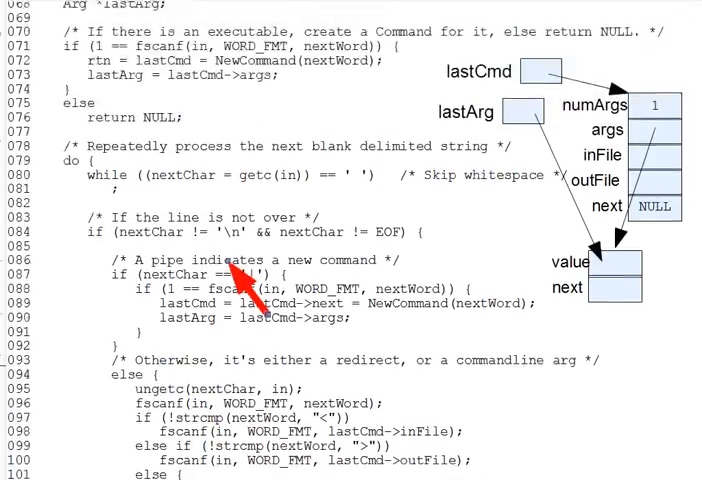
# Scroll the slide to bring line 071's fscanf call into view.
pyautogui.scroll(-3)
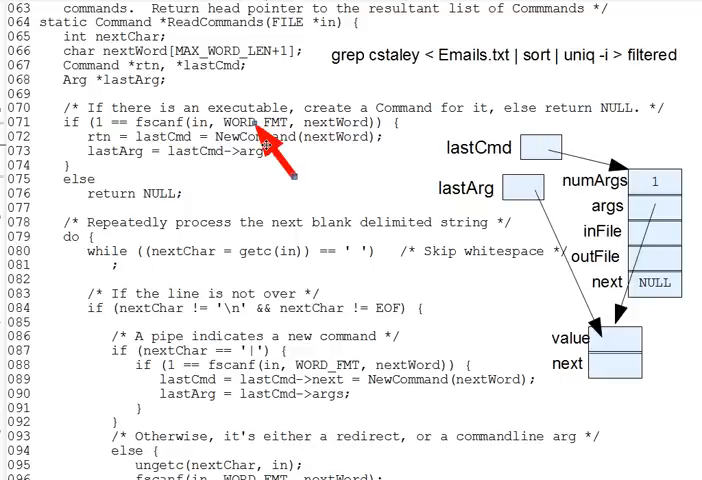
# Scroll down the slide toward the NewArg line.
pyautogui.scroll(-3)
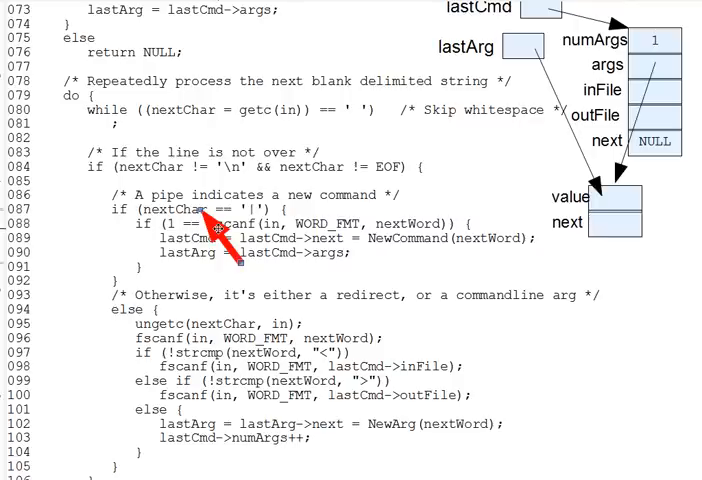
pyautogui.moveTo(216, 313)
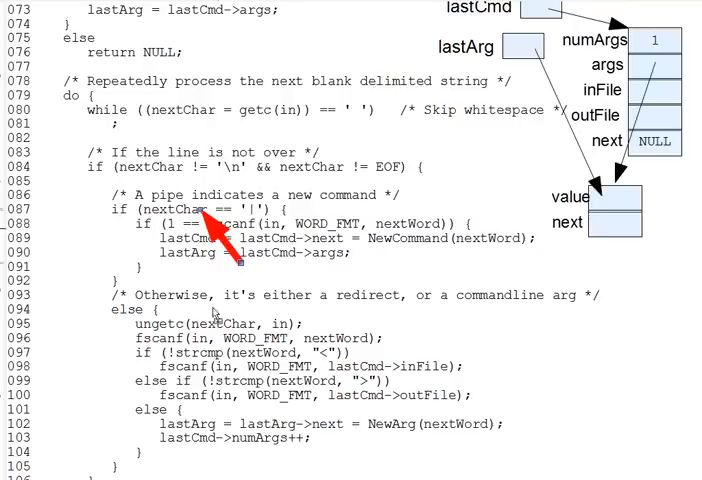
pyautogui.moveTo(195, 320)
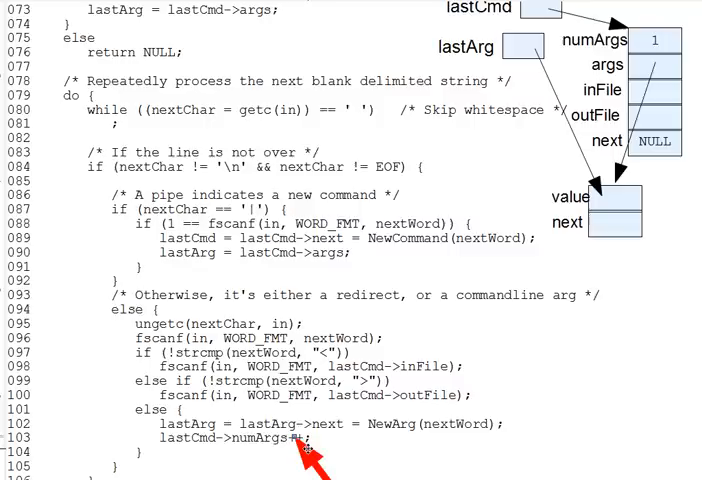
pyautogui.moveTo(220, 432)
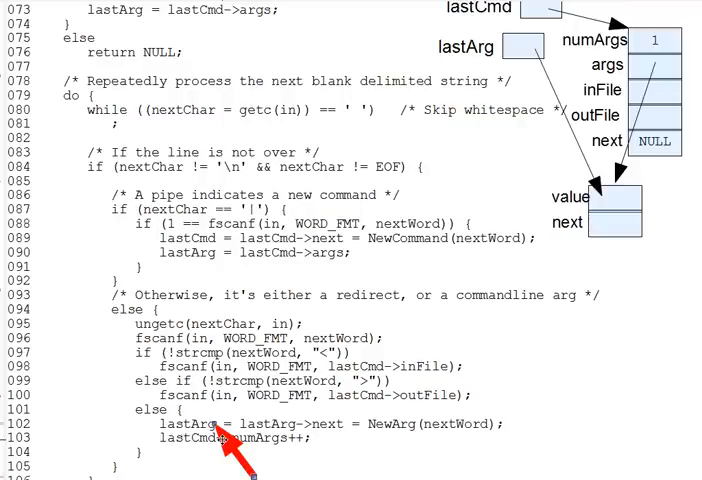
pyautogui.click(614, 207)
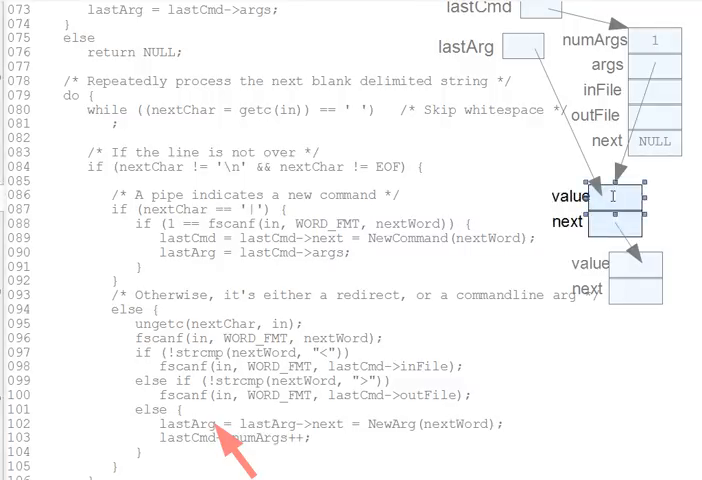
pyautogui.write('grep')
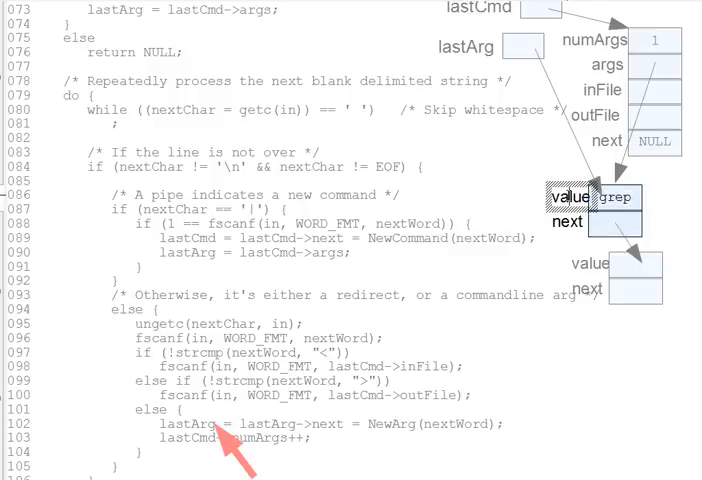
pyautogui.moveTo(638, 270)
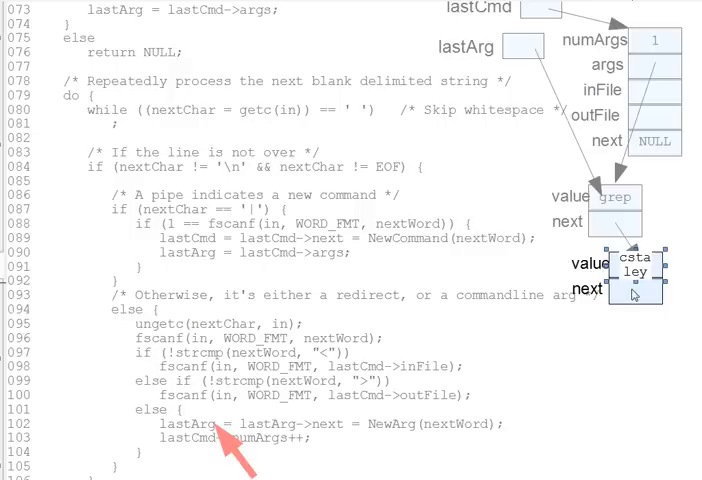
pyautogui.click(635, 275)
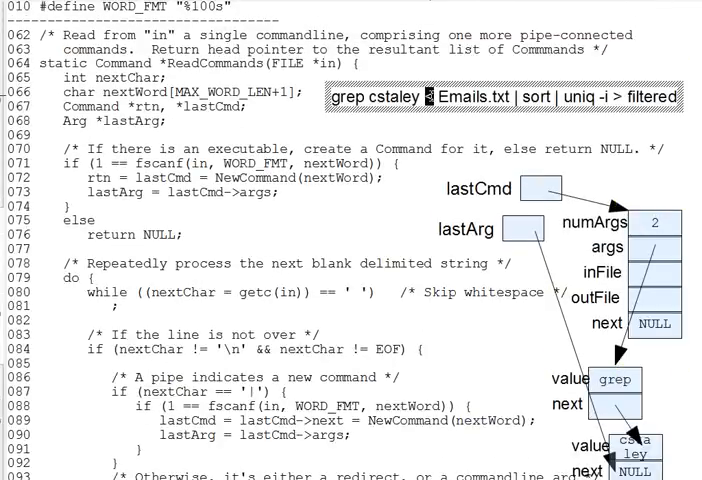
pyautogui.moveTo(355, 170)
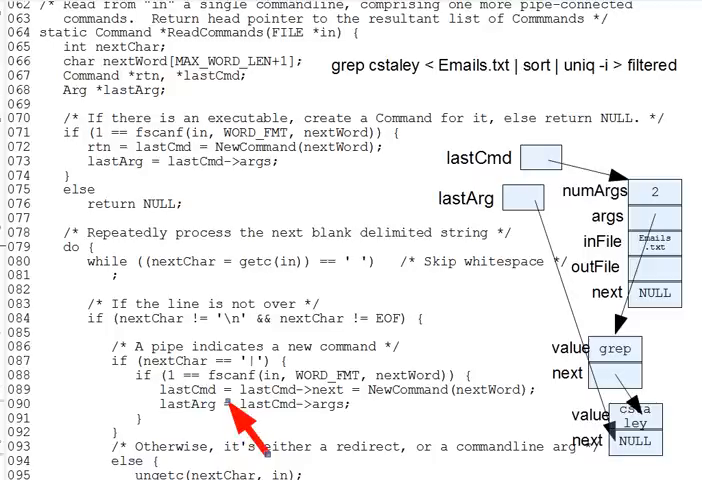
# Scroll down the slide to reach the diagram area for the second Command node.
pyautogui.scroll(-3)
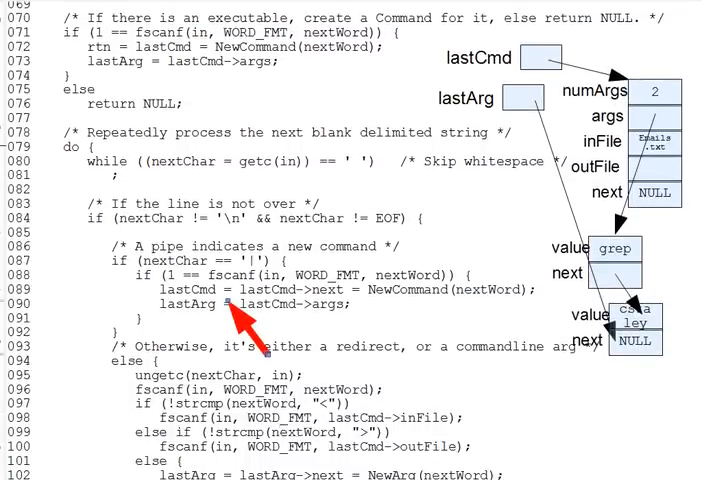
pyautogui.scroll(-3)
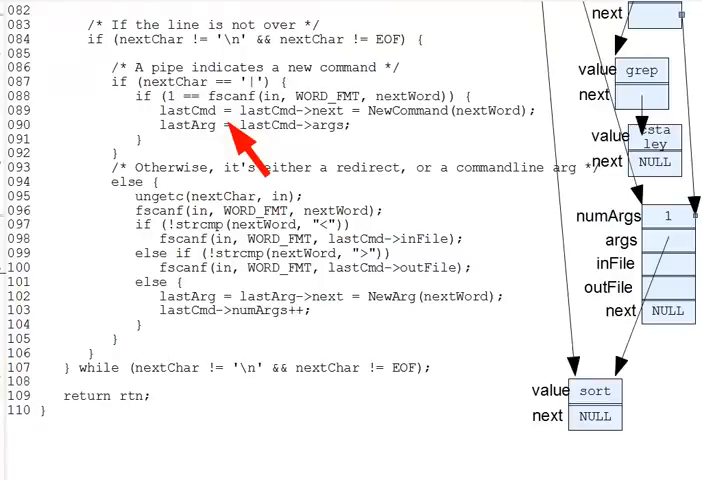
pyautogui.scroll(-3)
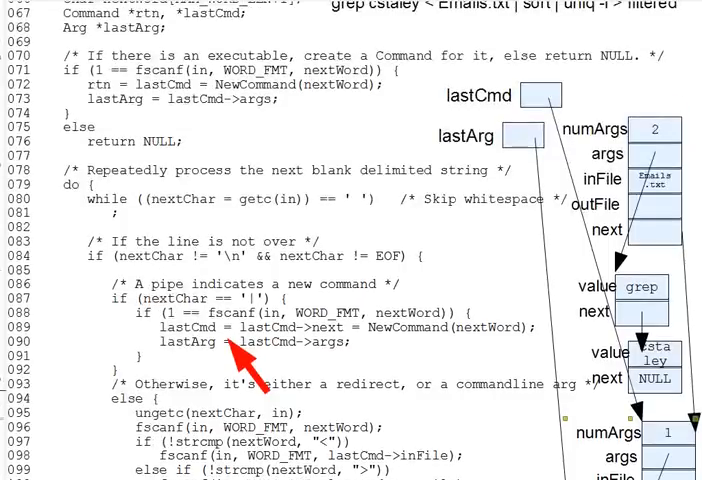
pyautogui.scroll(-3)
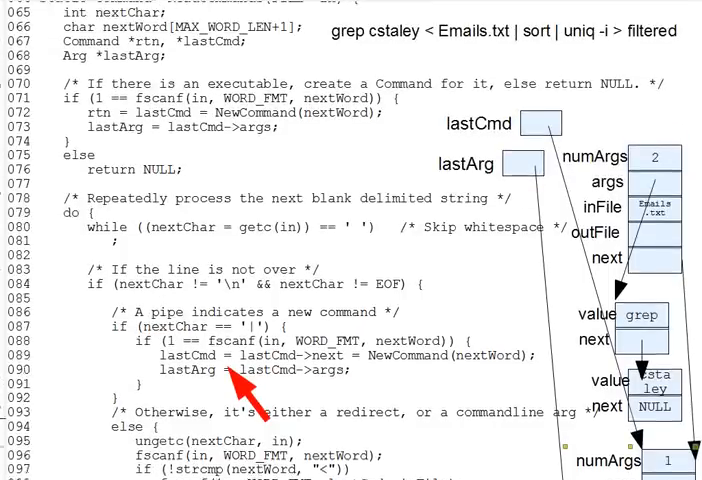
pyautogui.scroll(-3)
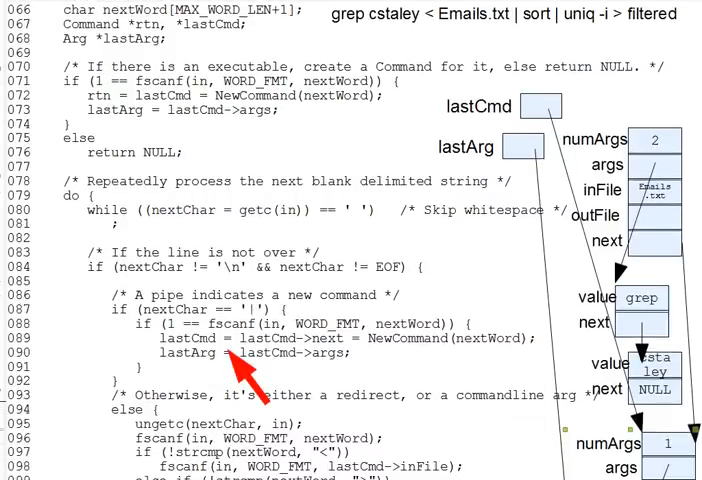
pyautogui.moveTo(637, 33)
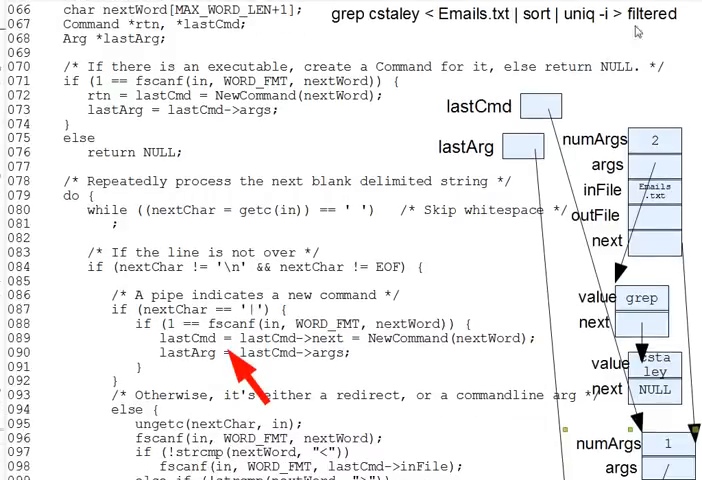